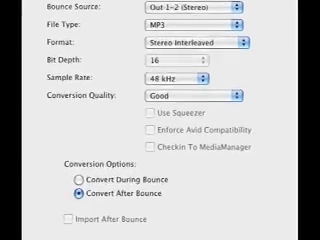
pyautogui.scroll(-3)
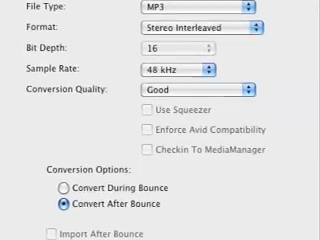